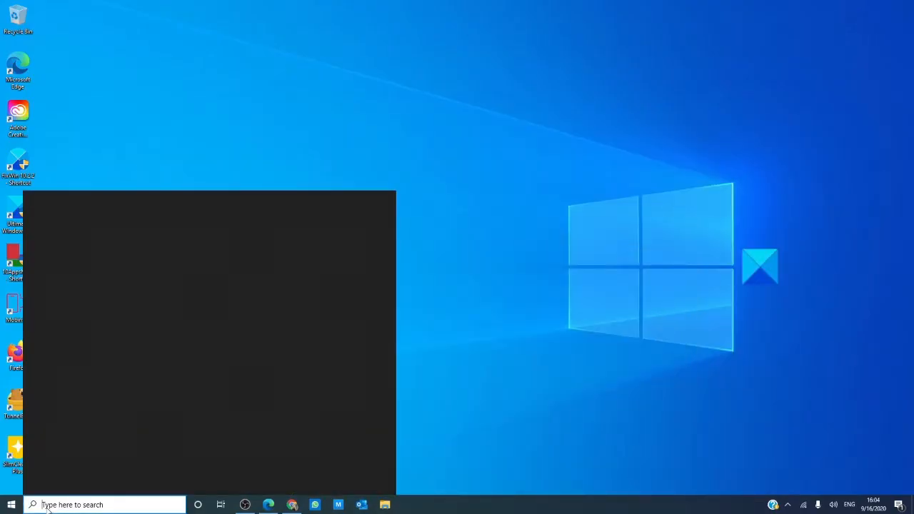
# Search 'cmd' from Start and launch Command Prompt as administrator.
pyautogui.write('cmd')
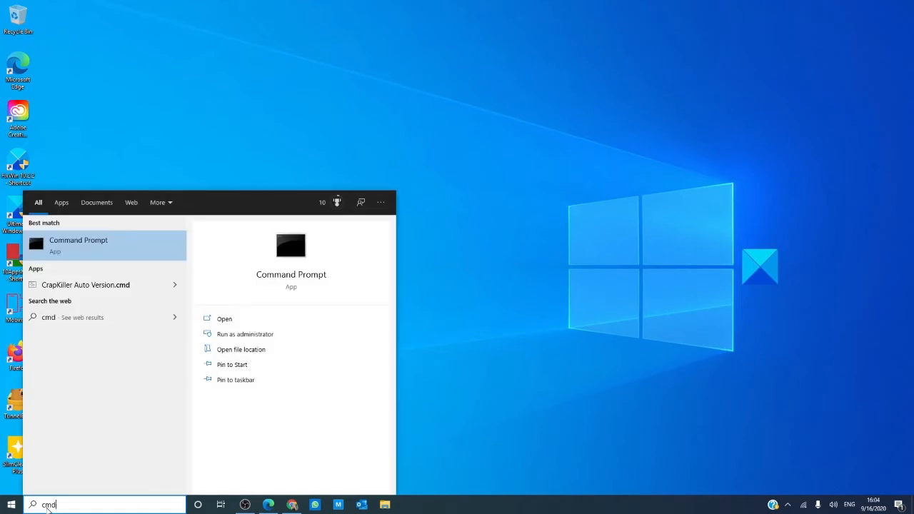
pyautogui.moveTo(245, 334)
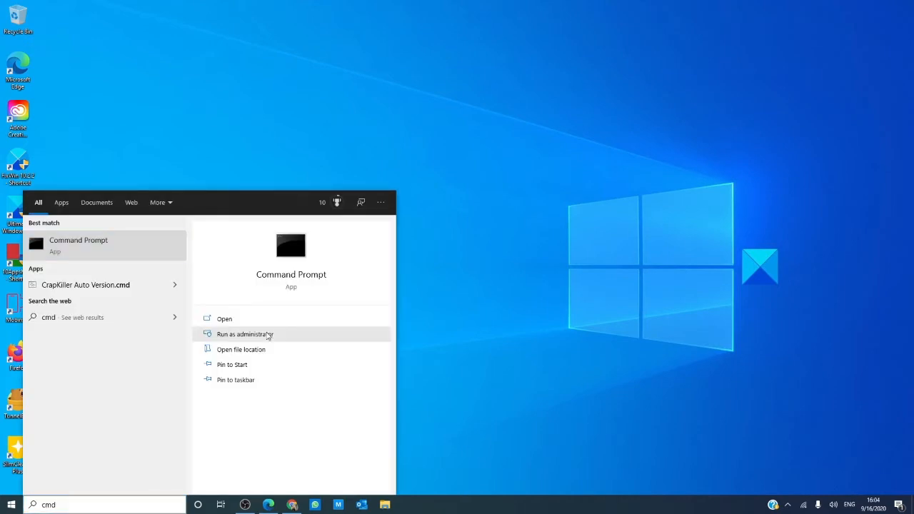
pyautogui.click(245, 334)
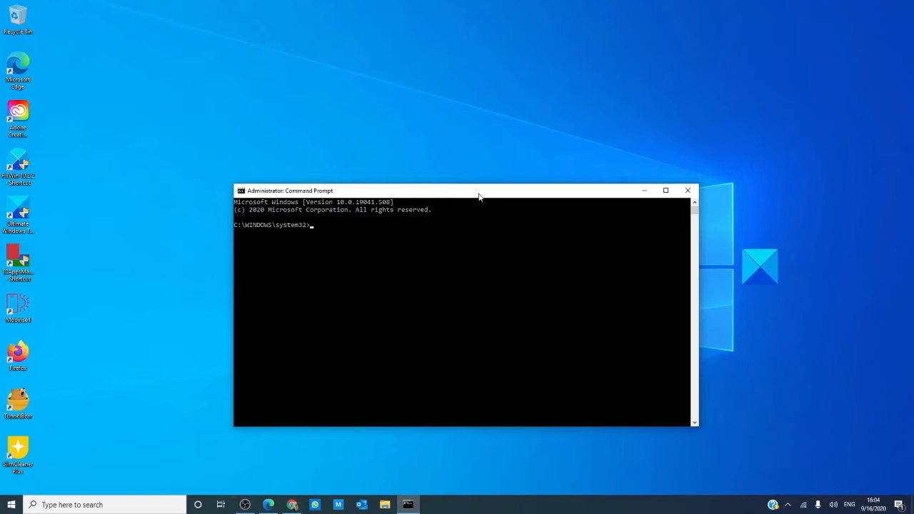
# Run sfc /scannow and let verification reach 100% with no integrity violations.
pyautogui.write('sfc')
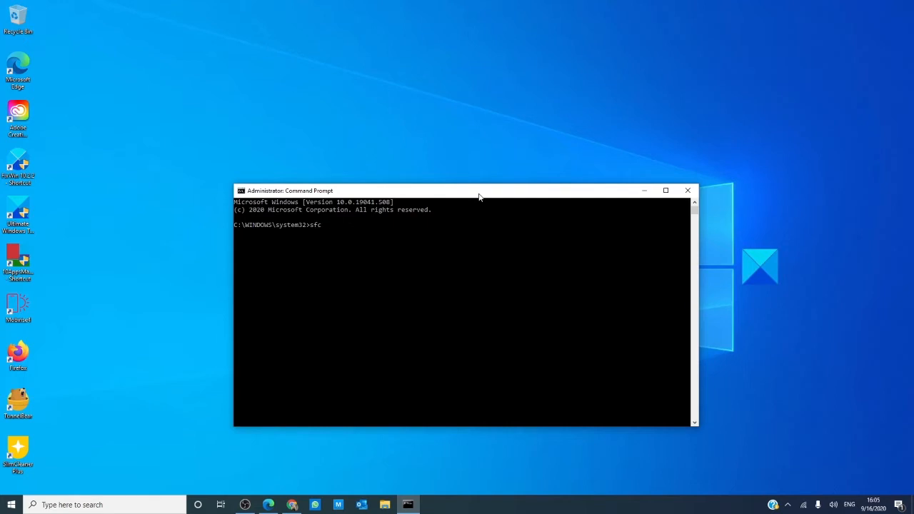
pyautogui.write('/scann')
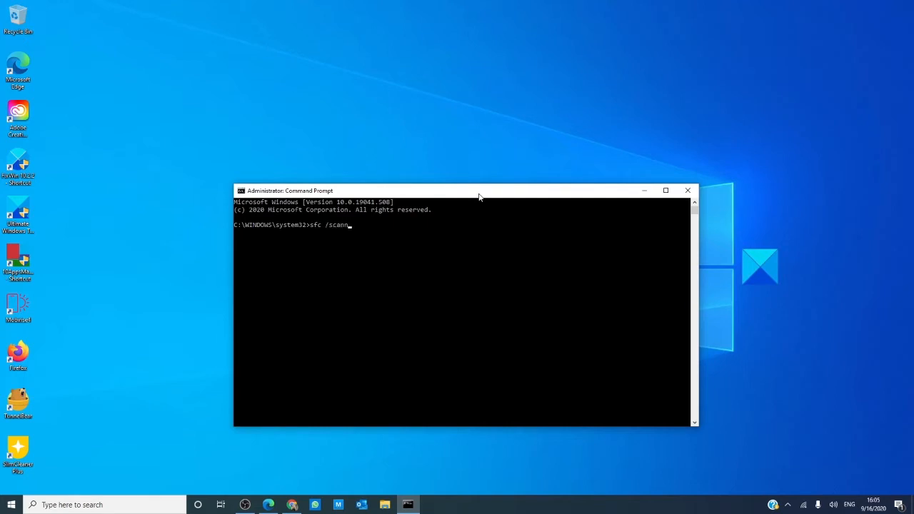
pyautogui.write('ow')
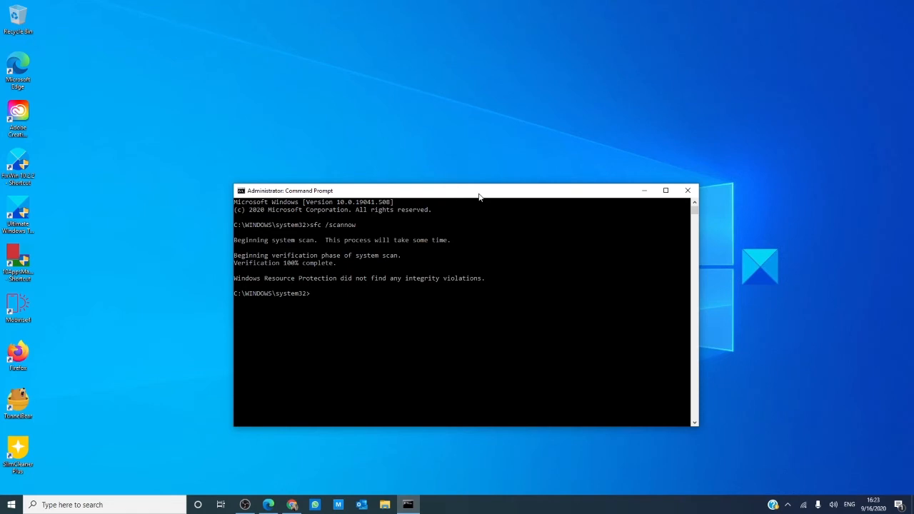
pyautogui.click(688, 191)
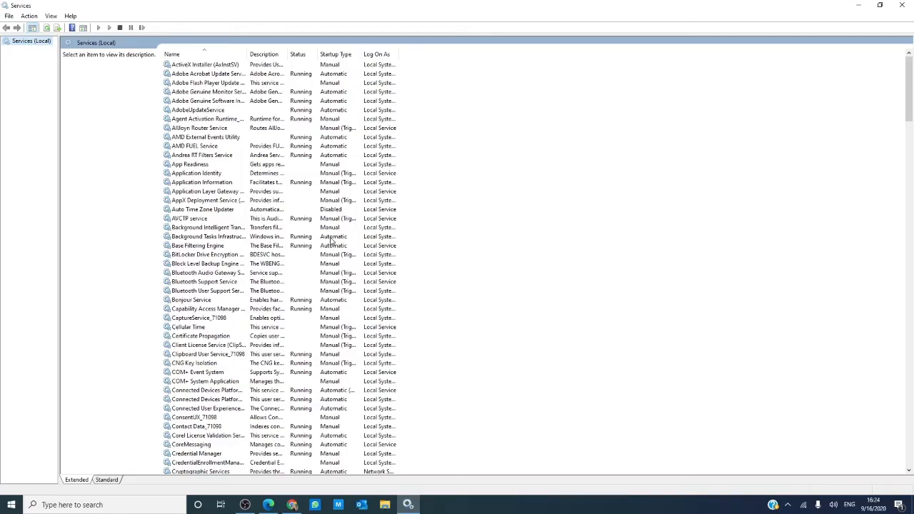
# Locate Windows Modules Installer in the list and view its service Properties.
pyautogui.scroll(-3)
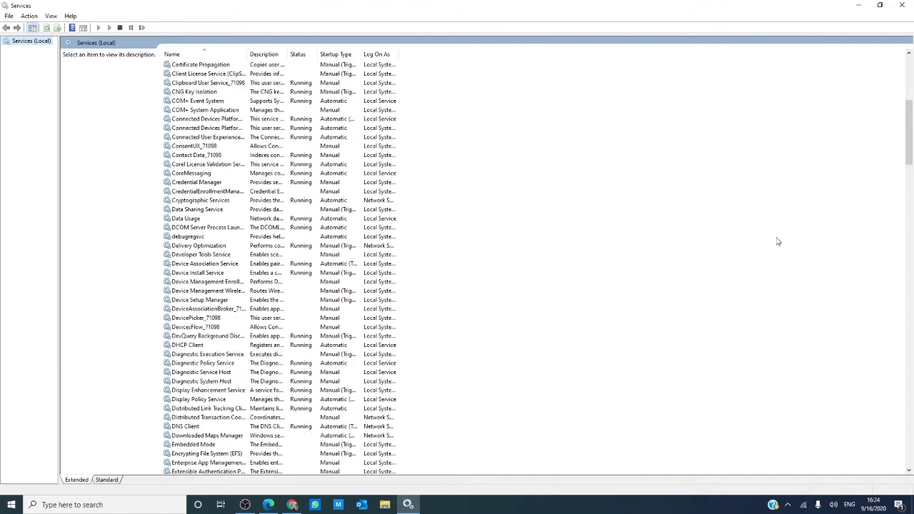
pyautogui.scroll(-3)
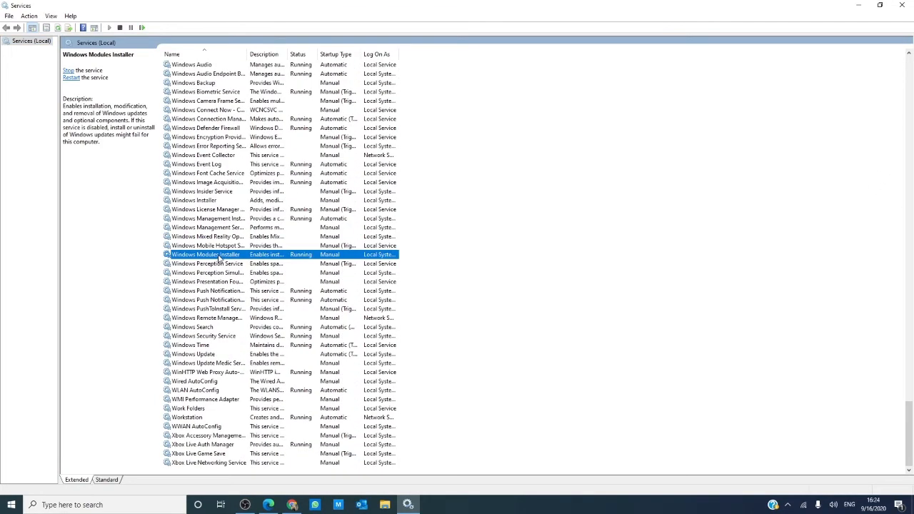
pyautogui.rightClick(207, 254)
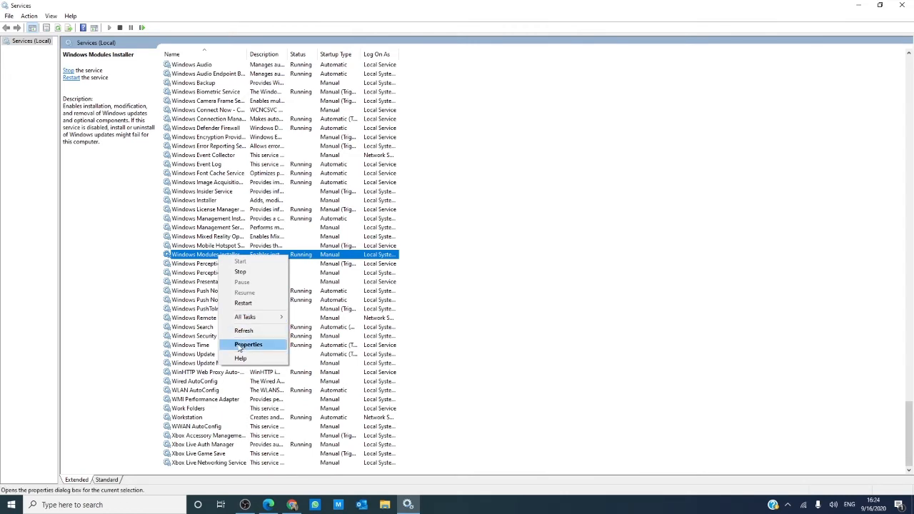
pyautogui.click(248, 345)
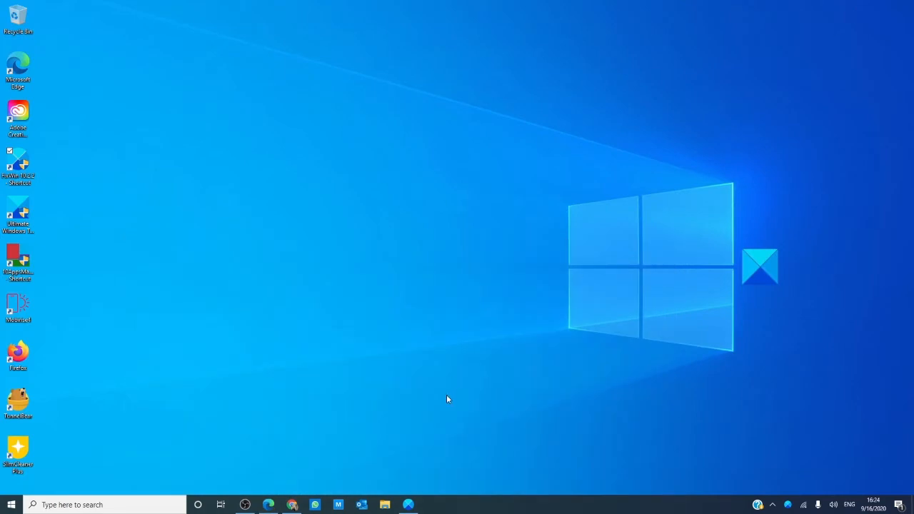
# Show the FixWin window, then switch to TheWindowsClub article on sfc /scannow.
pyautogui.click(408, 504)
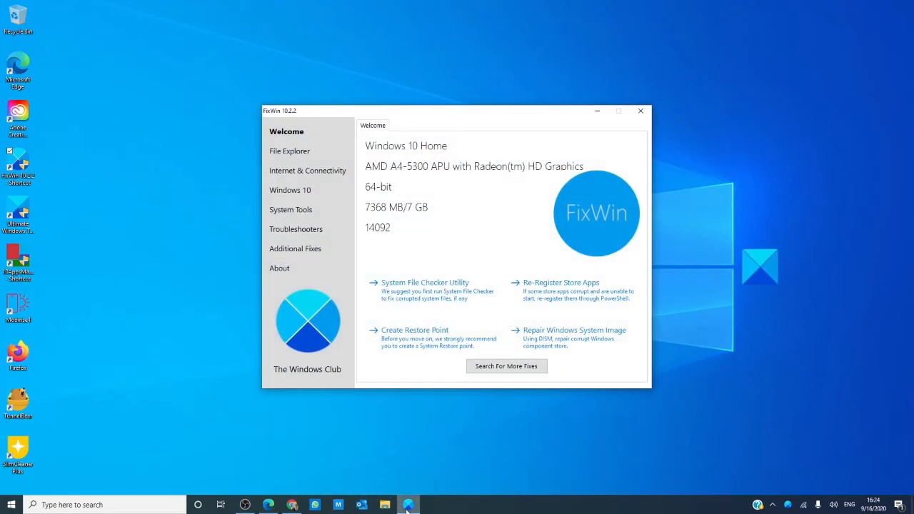
pyautogui.moveTo(409, 455)
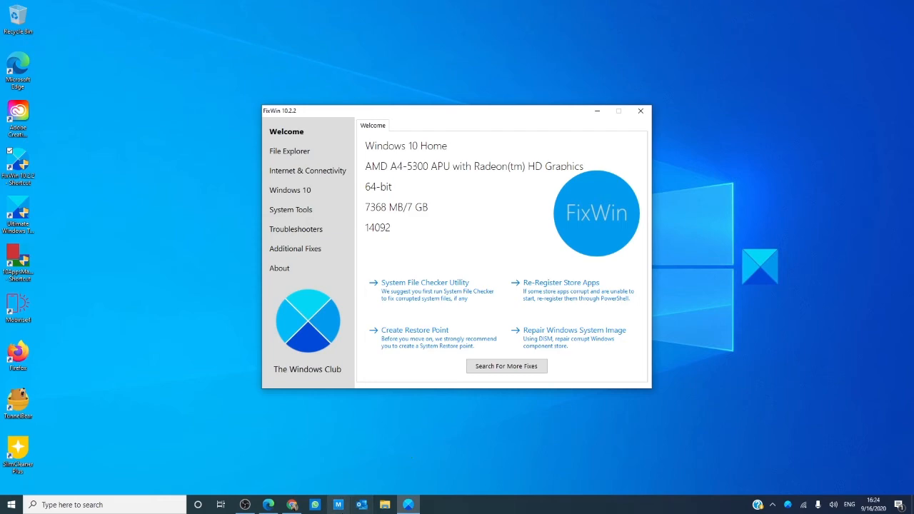
pyautogui.click(424, 282)
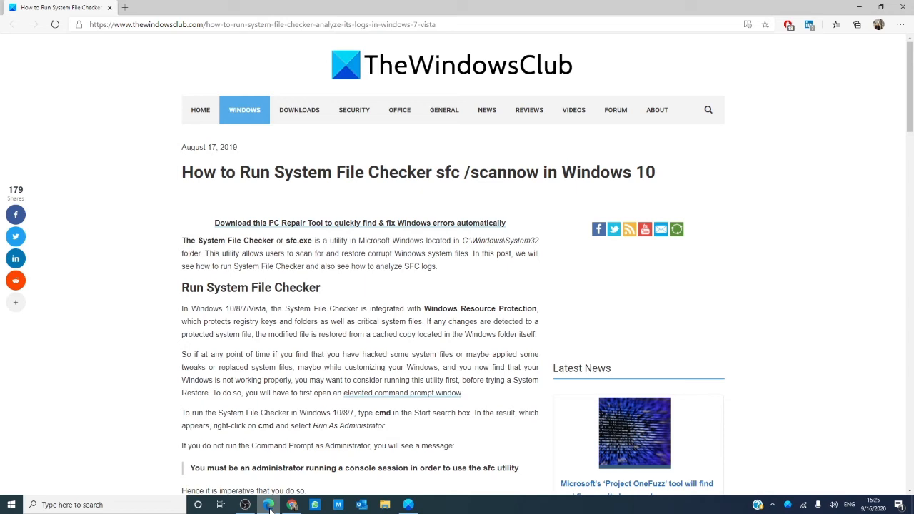
pyautogui.moveTo(284, 455)
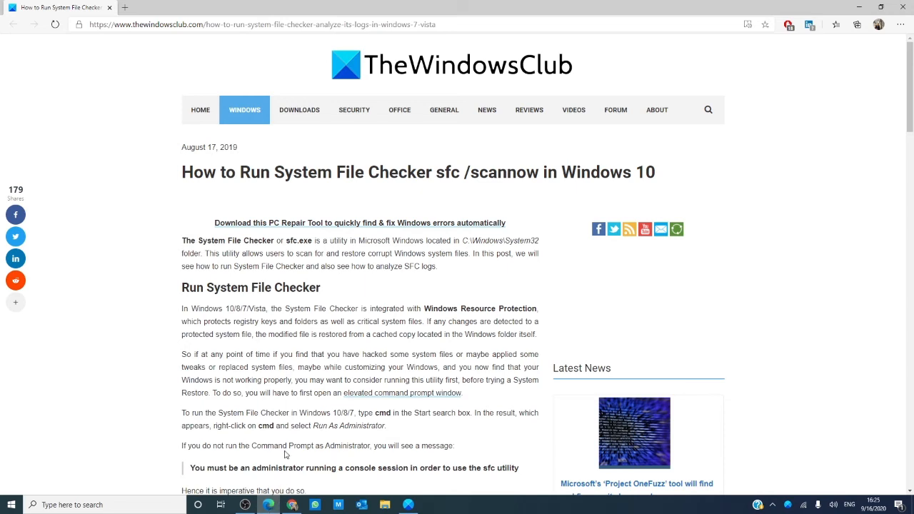